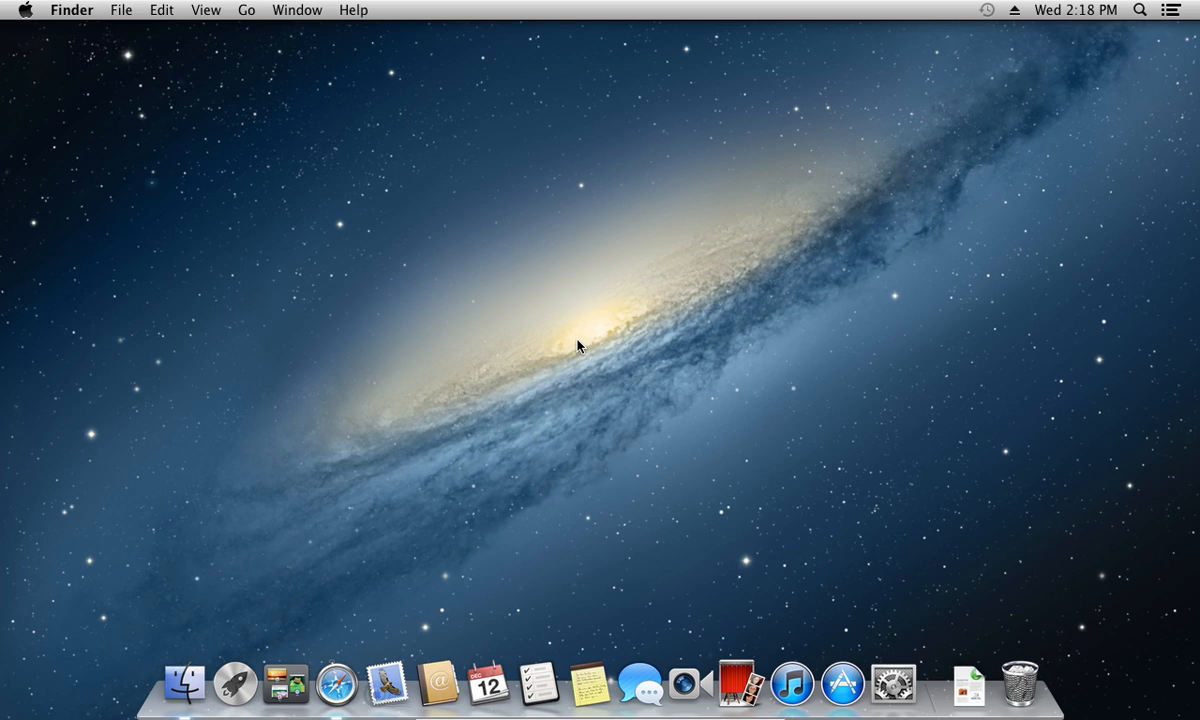
pyautogui.moveTo(396, 590)
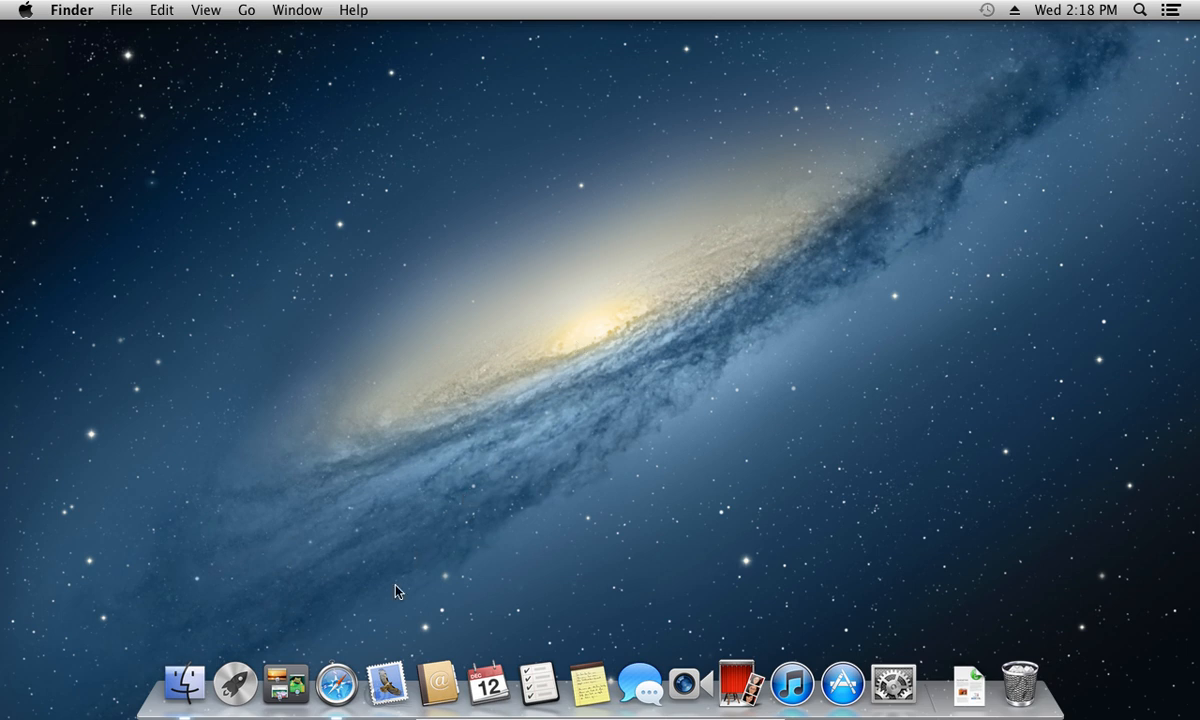
# Step: Launch Safari from the Dock and go to sourceforge.net
pyautogui.click(336, 684)
pyautogui.write('sourceforge.net')
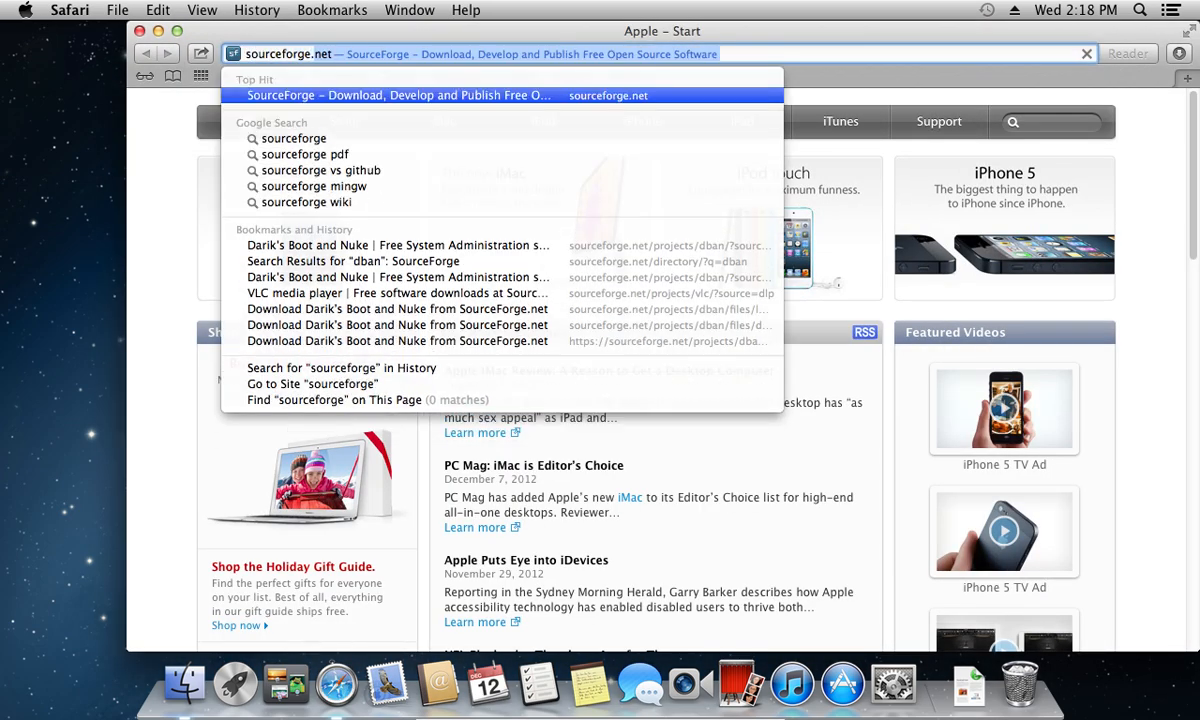
pyautogui.click(400, 96)
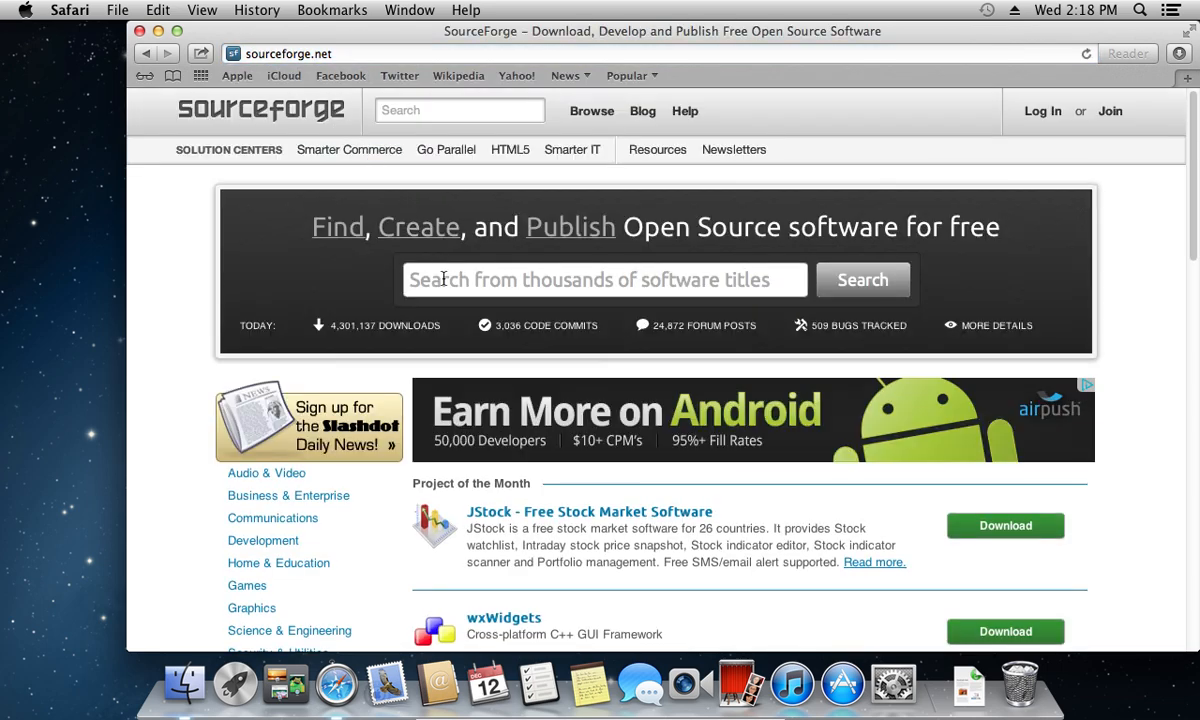
# Step: Search SourceForge for 'dban' and open the Darik's Boot and Nuke project page
pyautogui.write('dban')
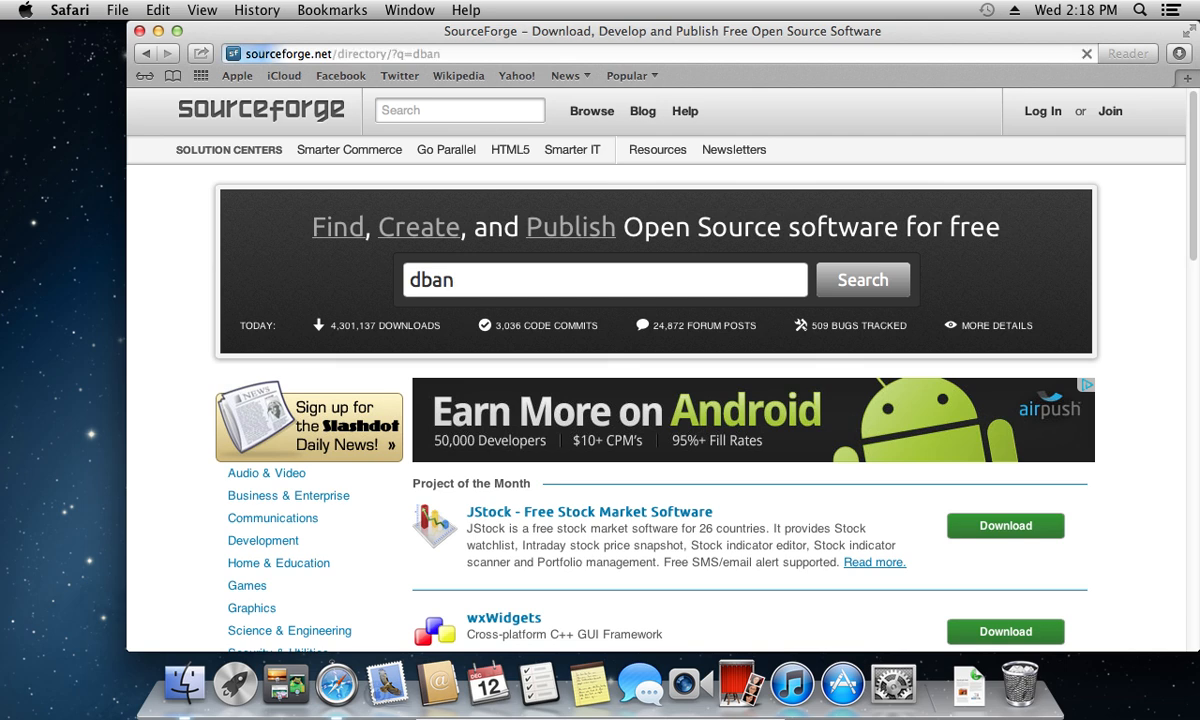
pyautogui.click(860, 280)
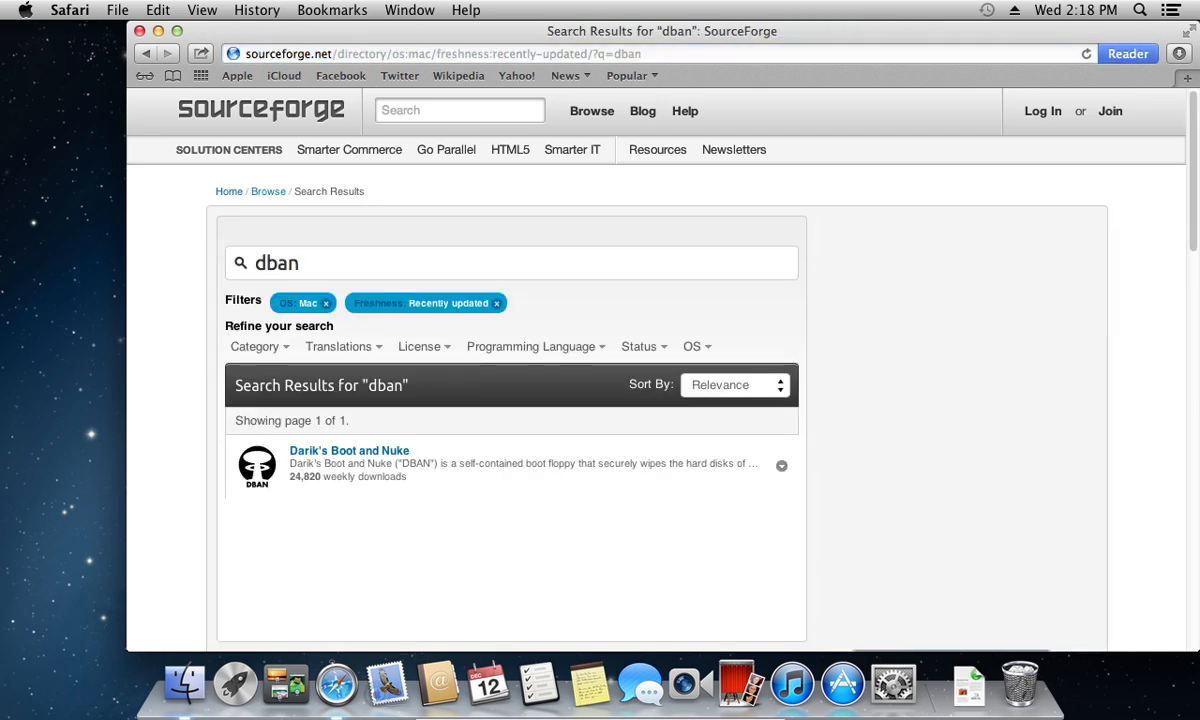
pyautogui.click(348, 450)
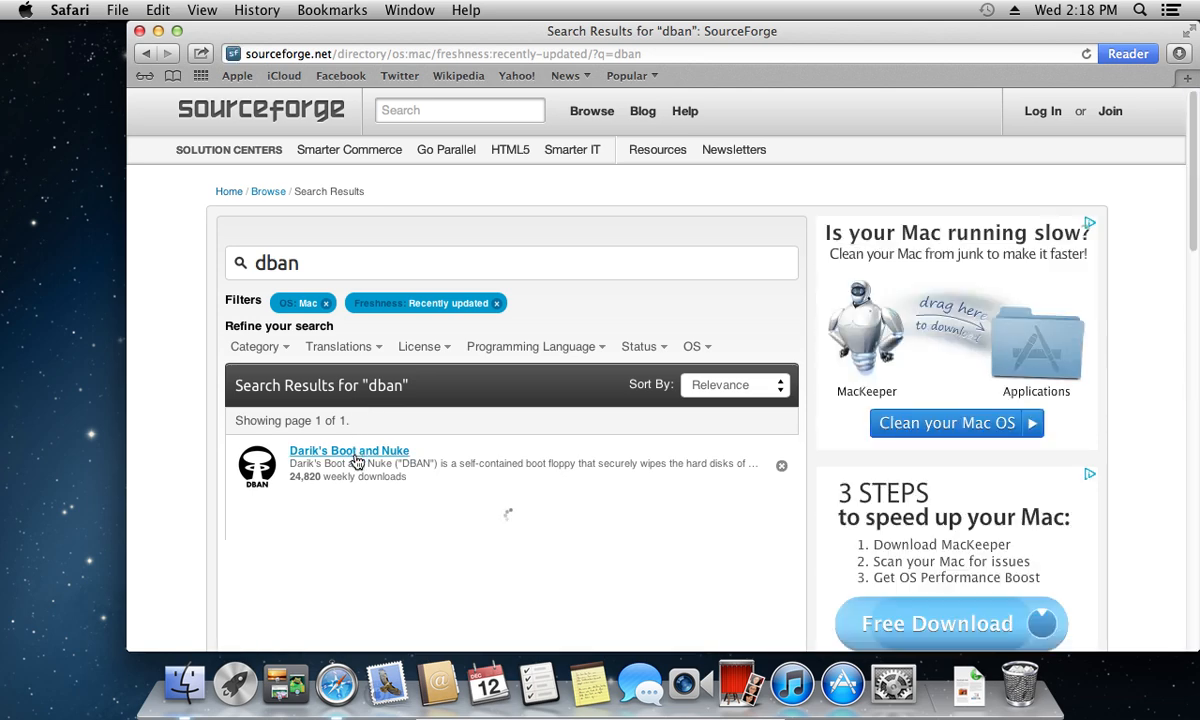
pyautogui.click(348, 450)
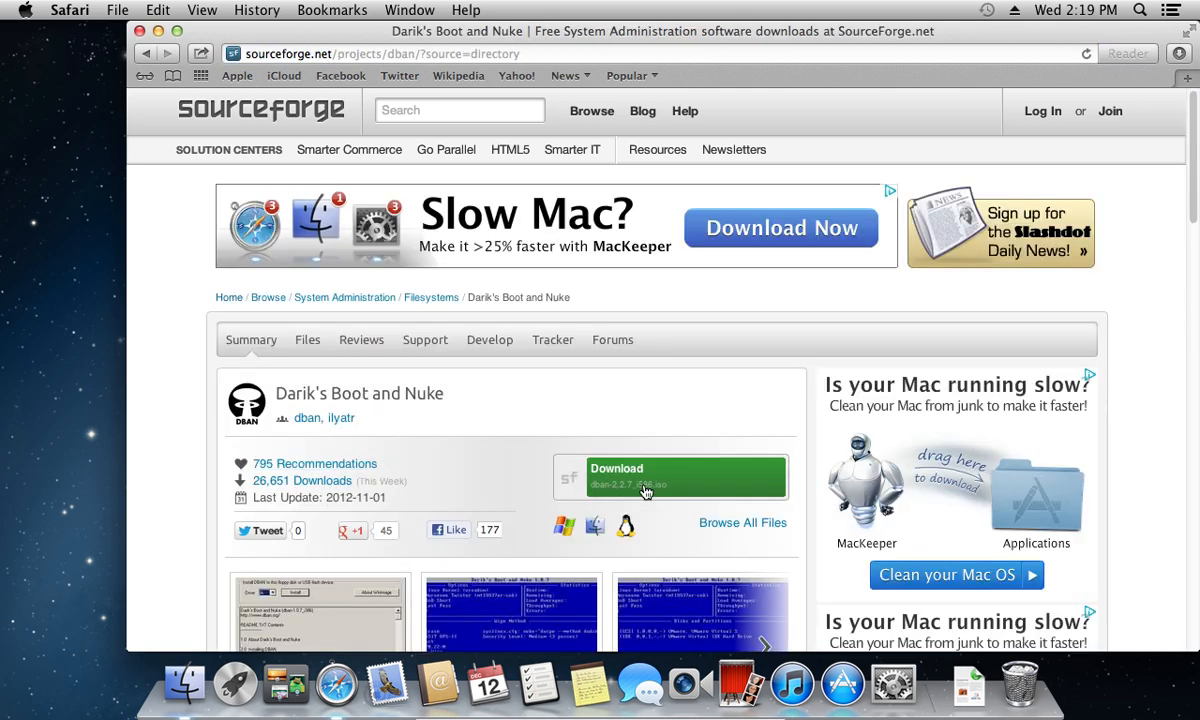
# Step: Download the DBAN release from the project page and close the Safari window
pyautogui.click(644, 476)
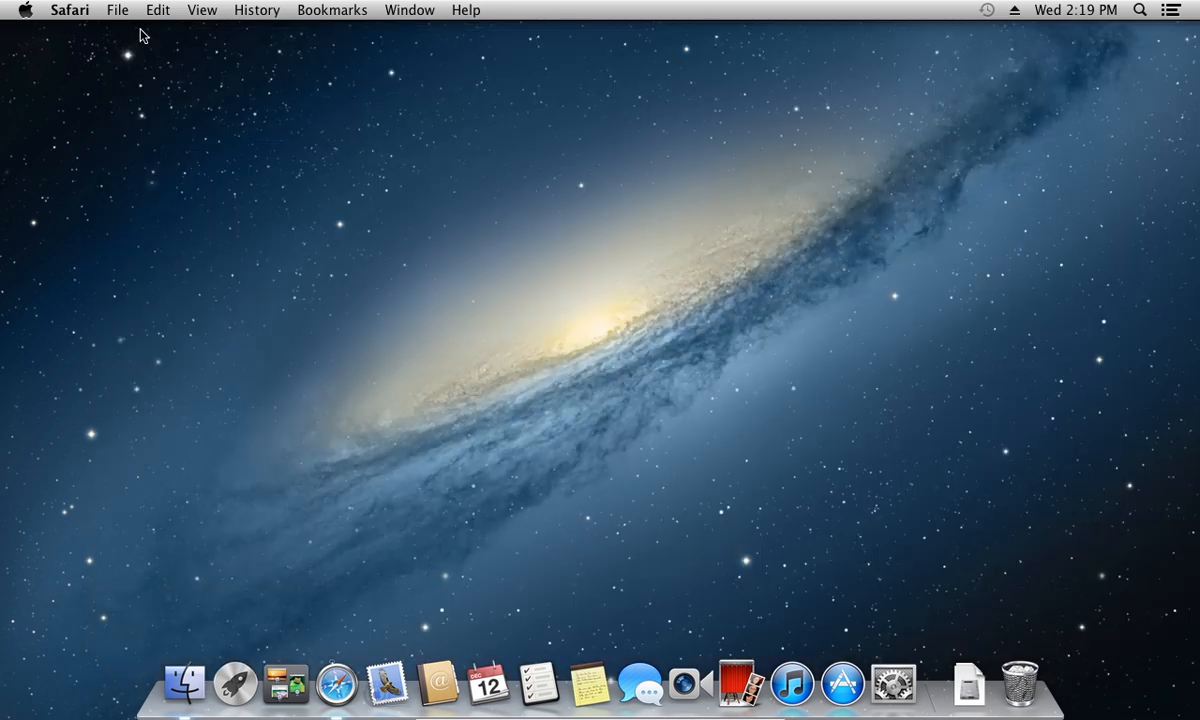
pyautogui.moveTo(560, 314)
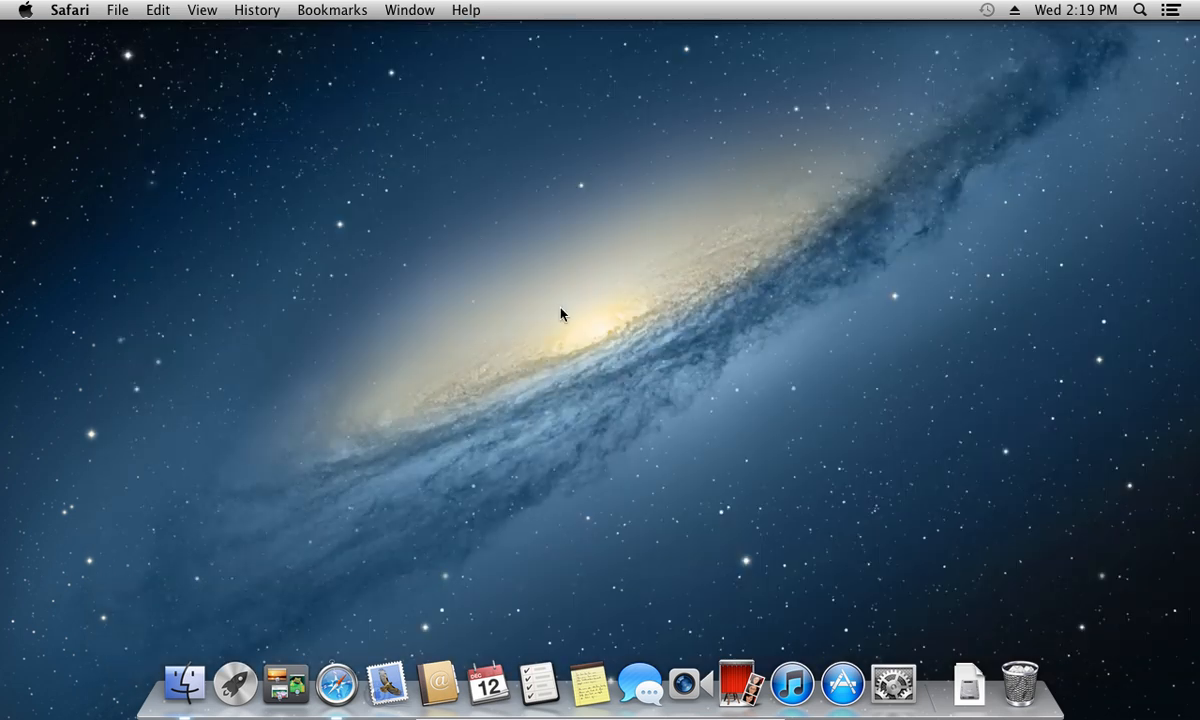
# Step: With the DBAN CD on the desktop, restart the Mac via the Apple menu and confirm
pyautogui.click(968, 684)
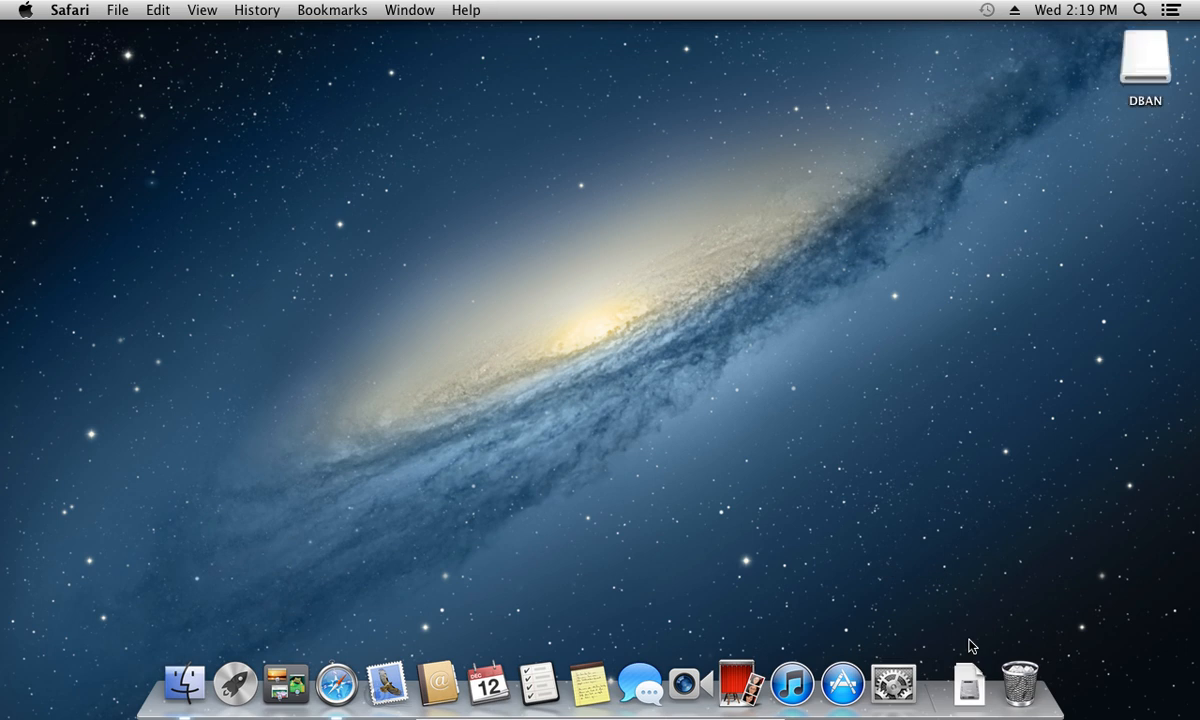
pyautogui.moveTo(36, 38)
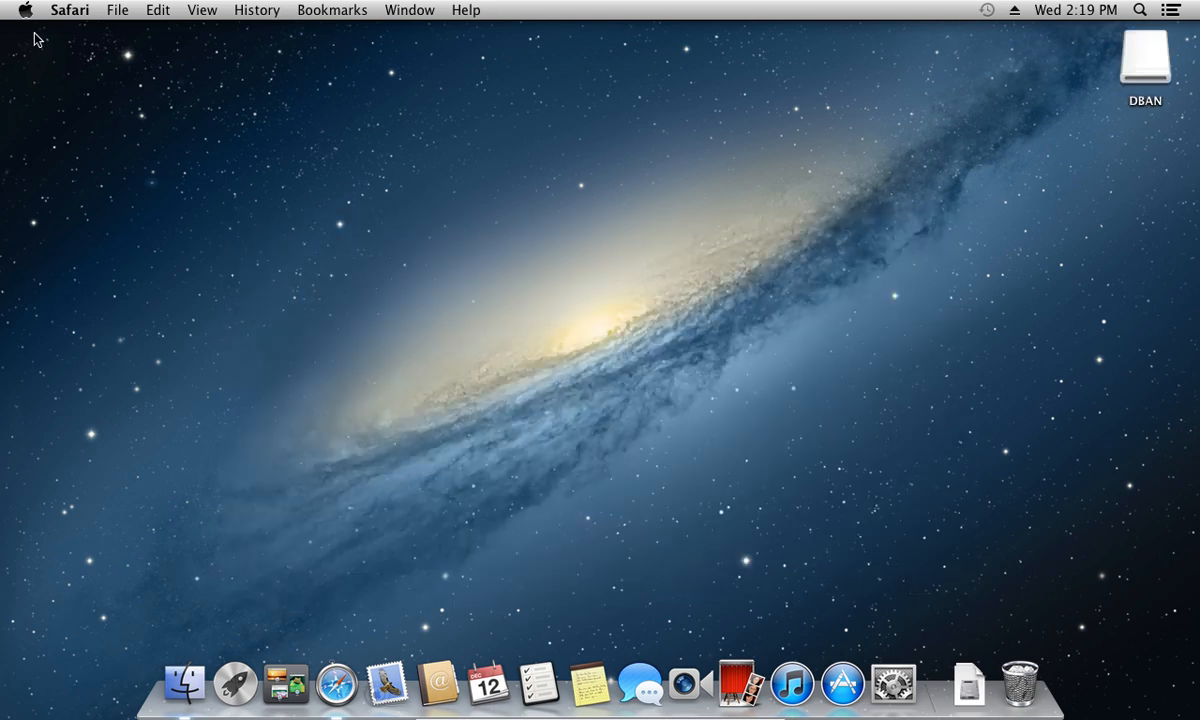
pyautogui.click(24, 8)
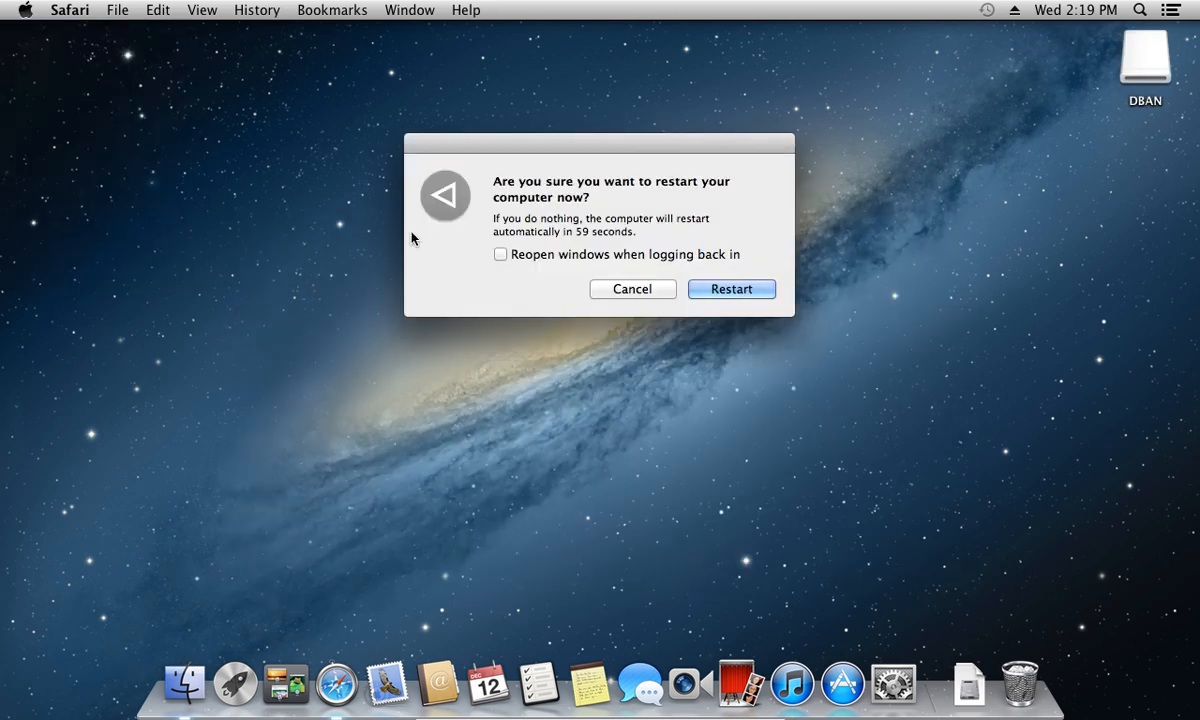
pyautogui.click(732, 288)
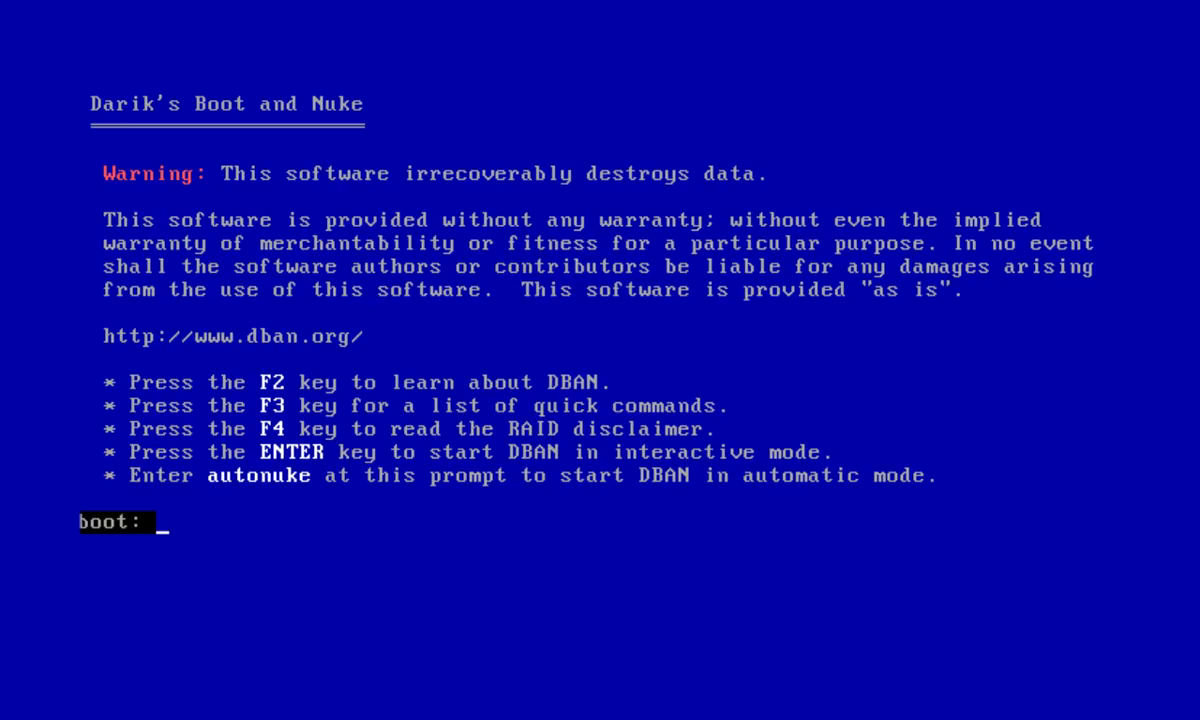